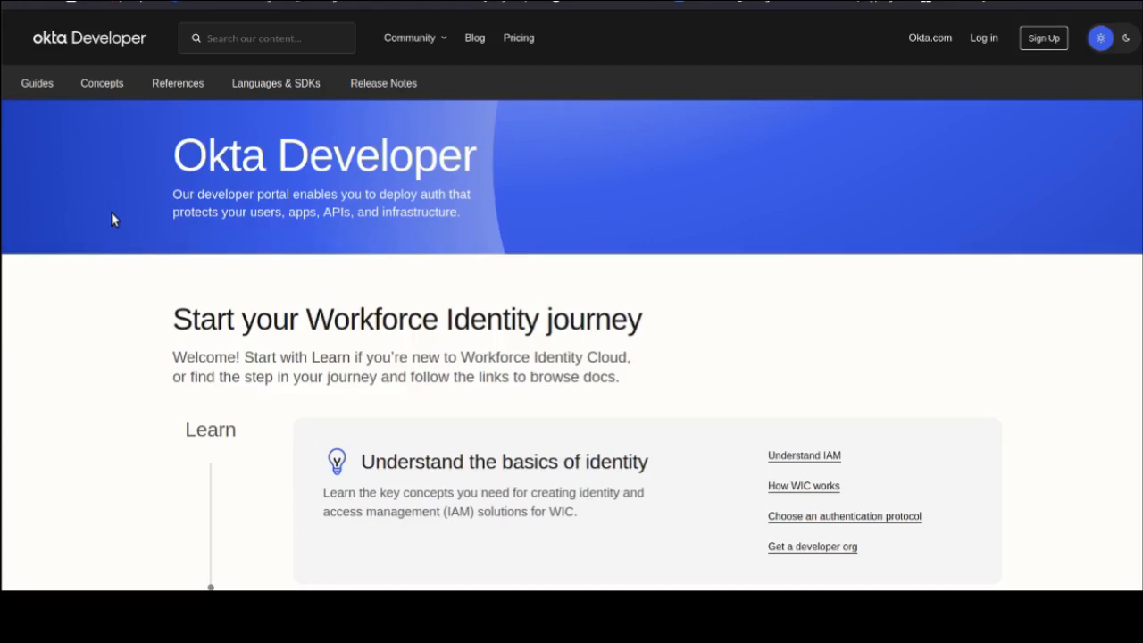
mouse_move(436, 314)
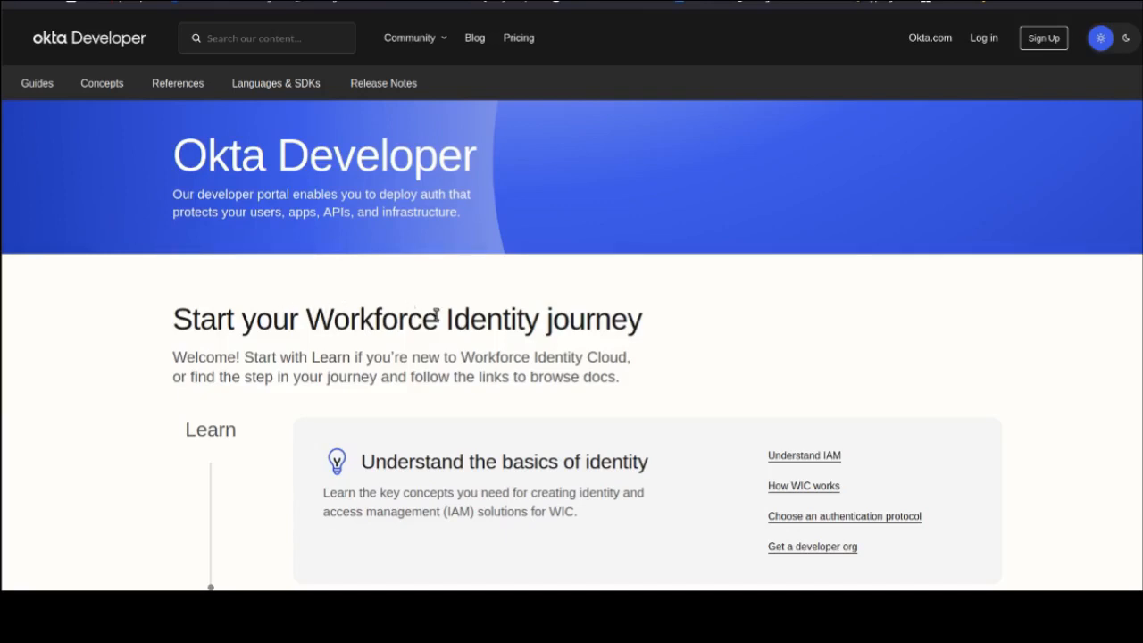
mouse_move(700, 354)
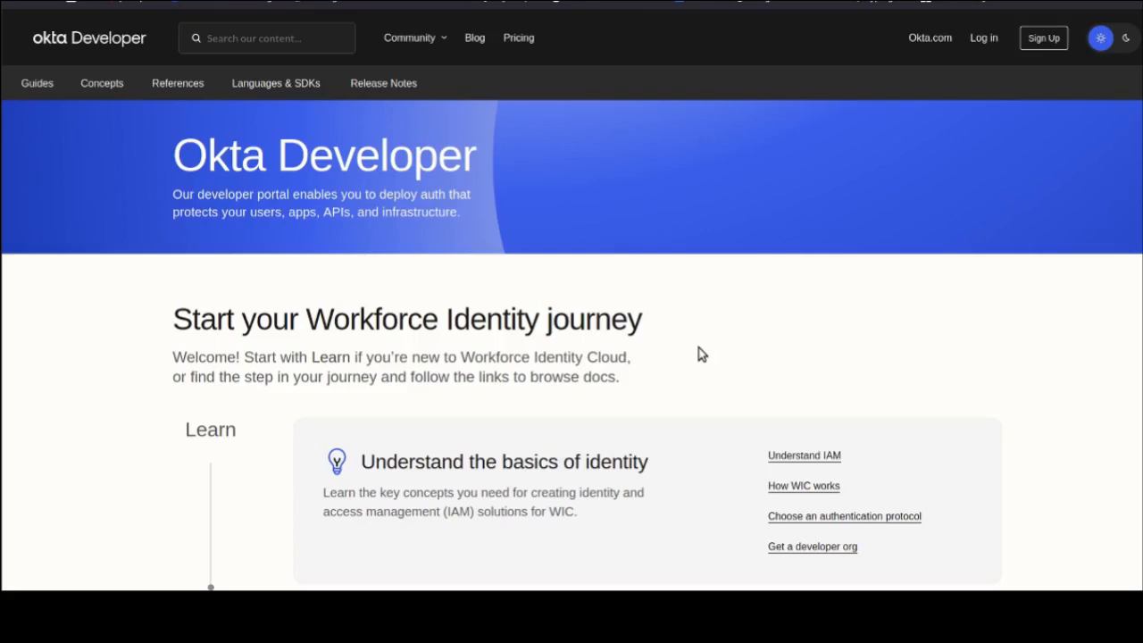
- Reach the Applications page from the Admin Console dashboard via the sidebar's Applications menu
scroll("down", 3)
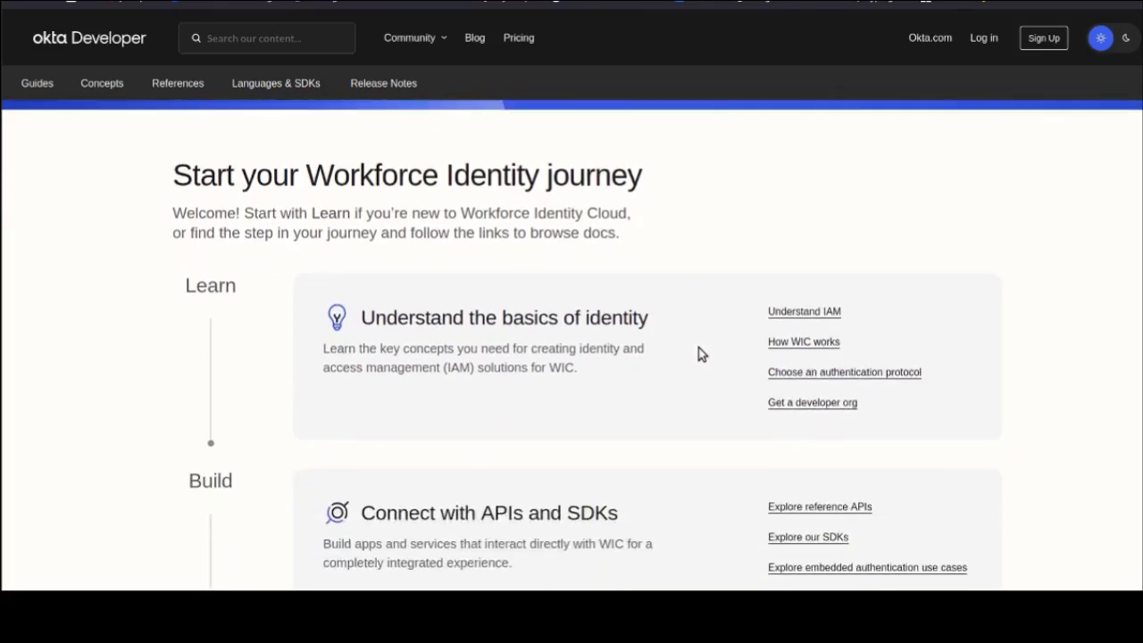
scroll("down", 3)
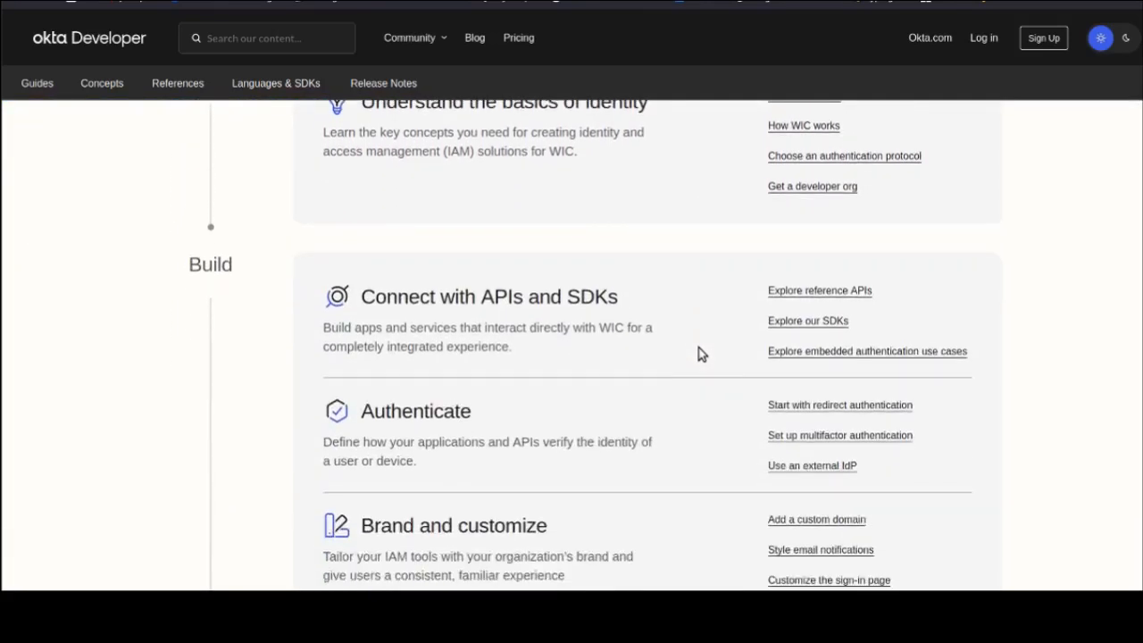
scroll("down", 3)
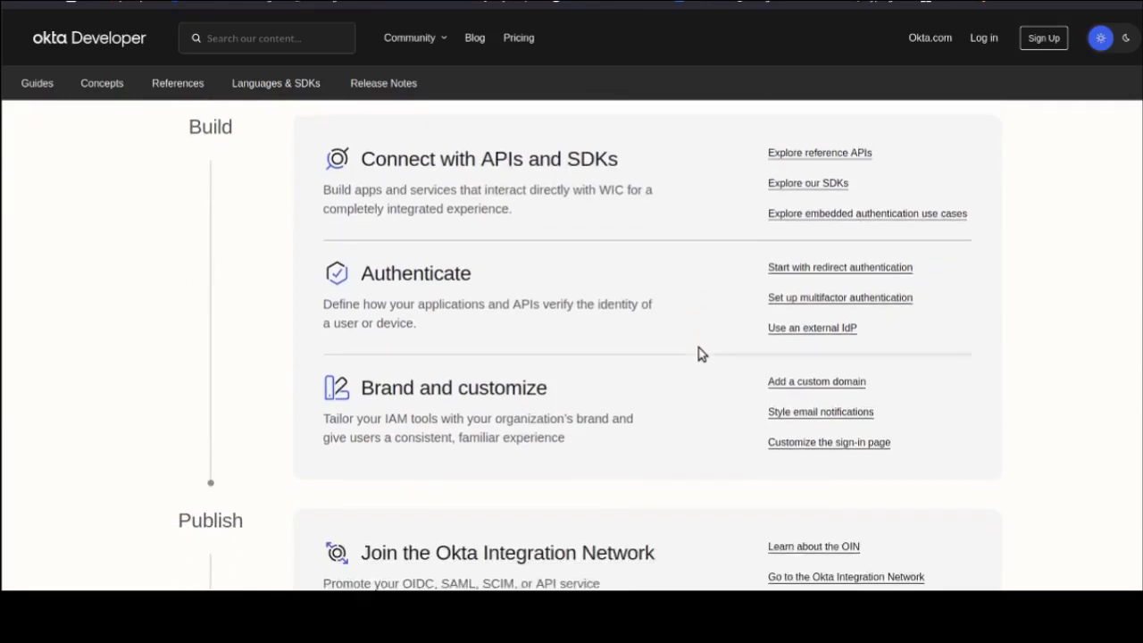
scroll("down", 3)
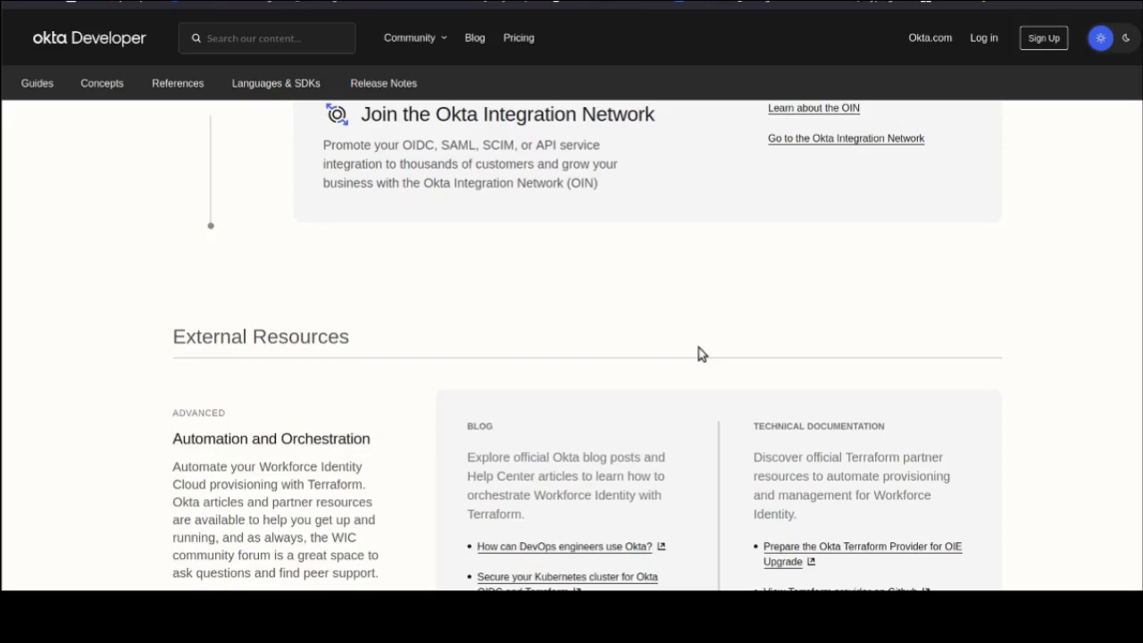
mouse_move(922, 305)
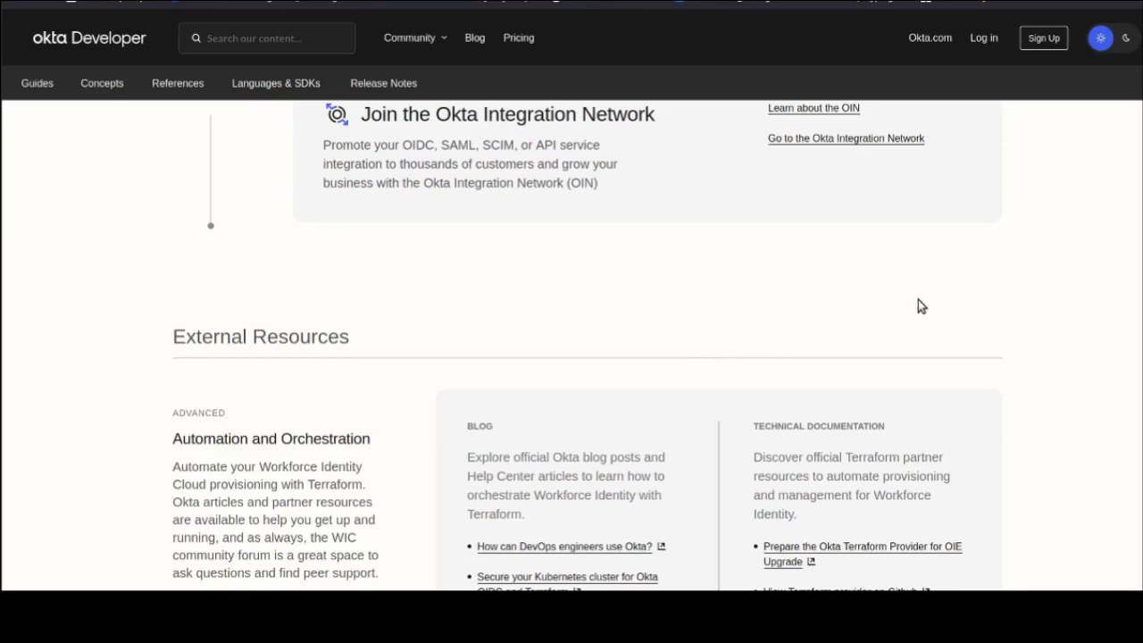
double_click(261, 336)
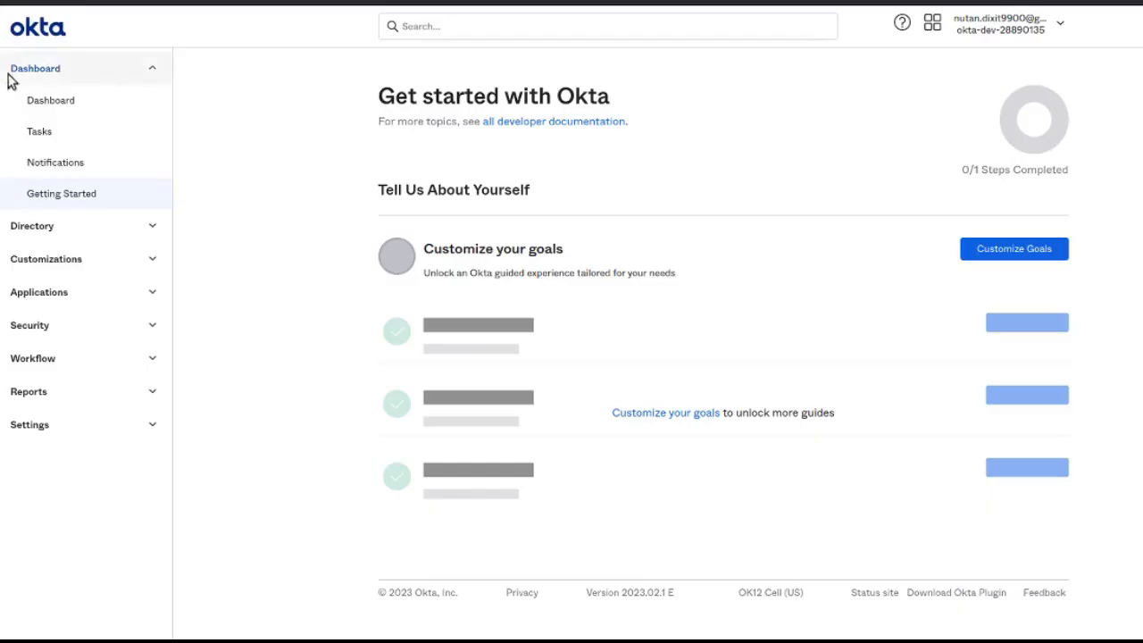
left_click(40, 293)
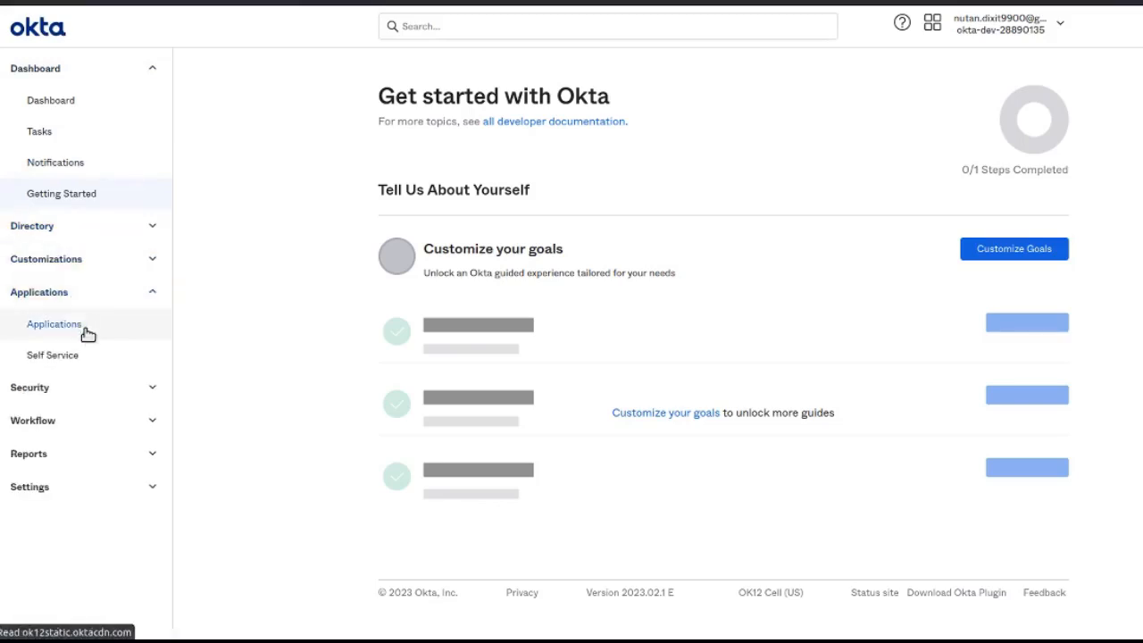
left_click(53, 323)
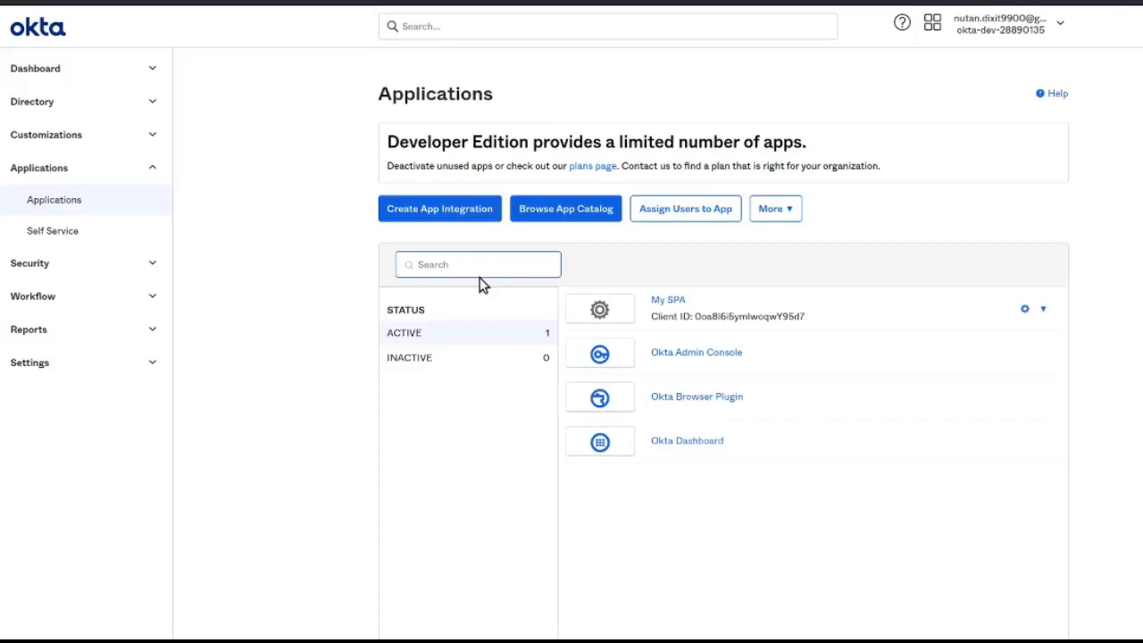
- Create a new OIDC app integration with Single-Page Application as the type
left_click(439, 207)
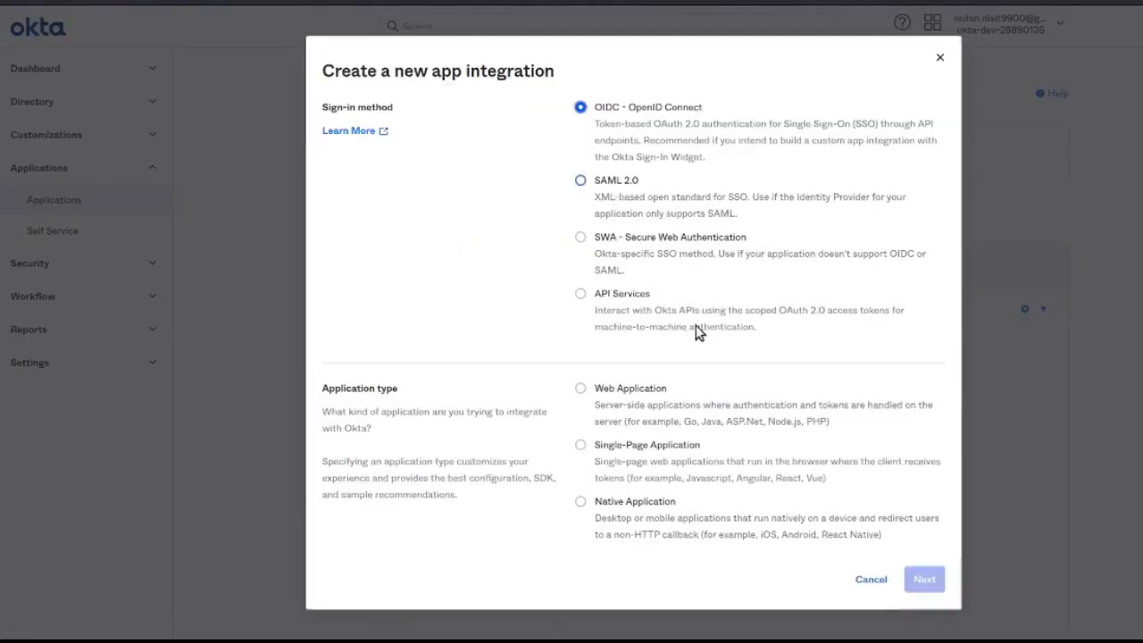
left_click(581, 445)
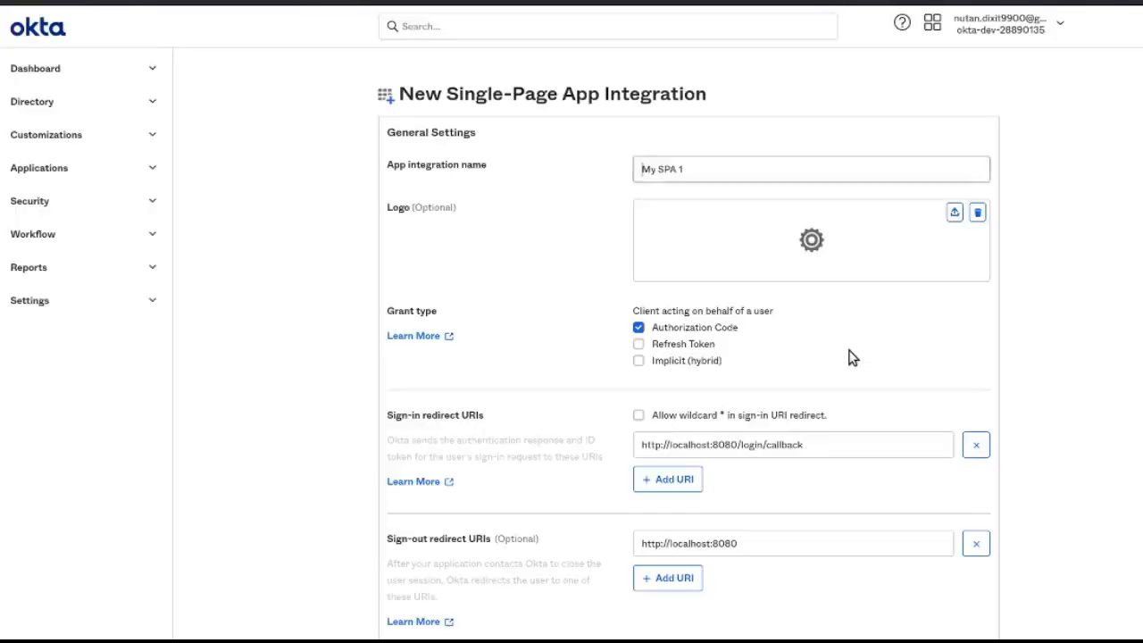
- Replace the default app integration name with 'React SPA'
left_click(811, 168)
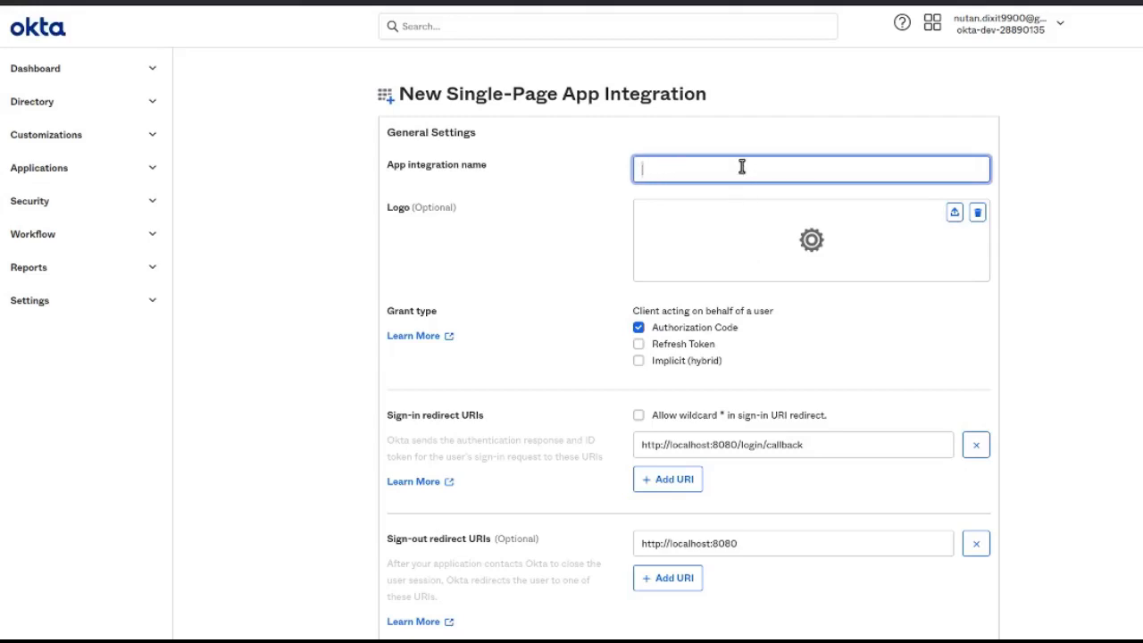
type("React Sp")
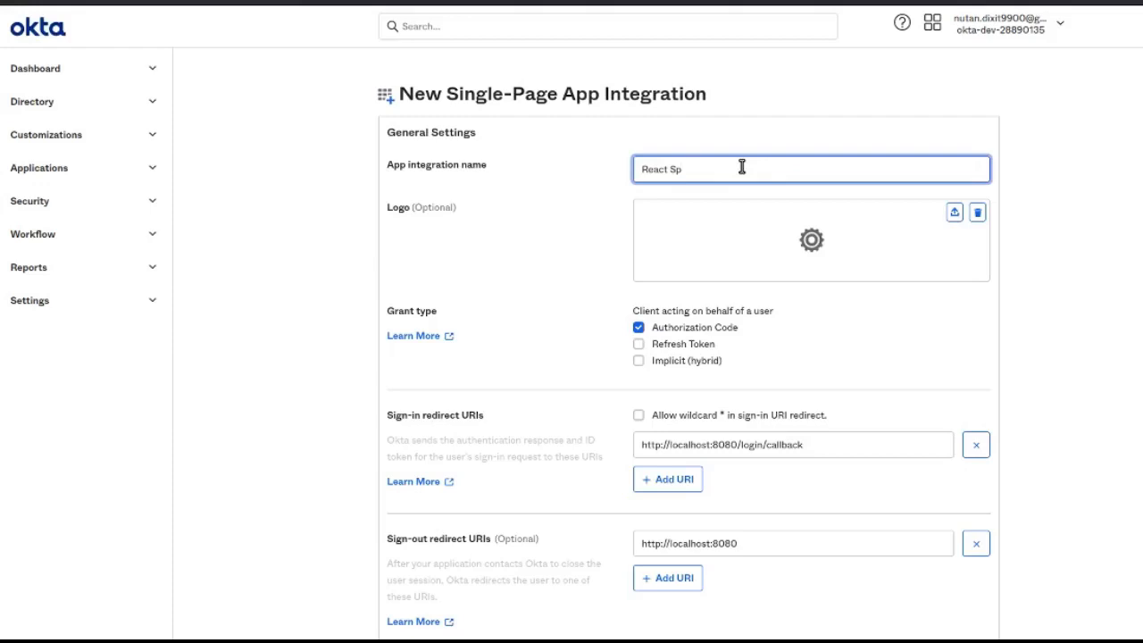
type("A")
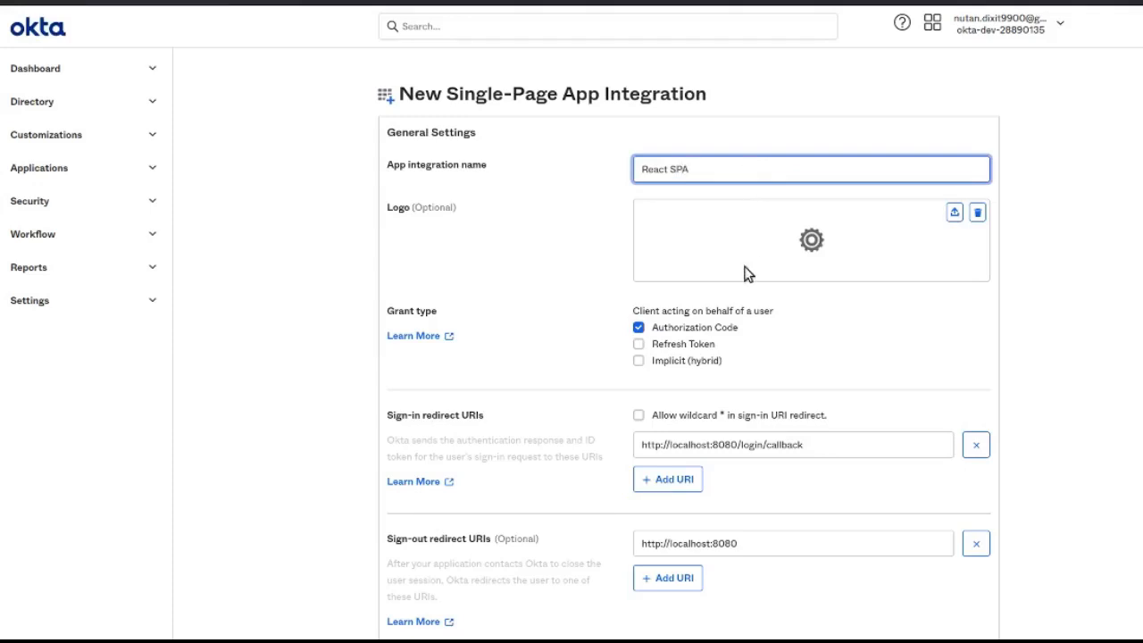
- Change the sign-in and sign-out redirect URIs from localhost:8080 to localhost:3000
scroll("down", 3)
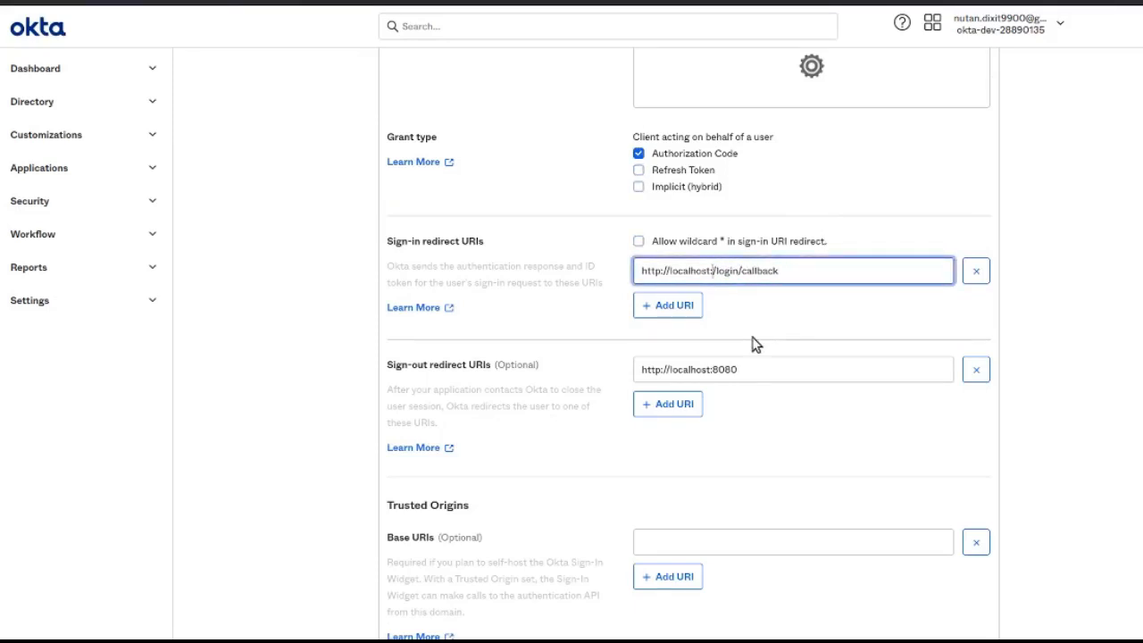
type(":3000")
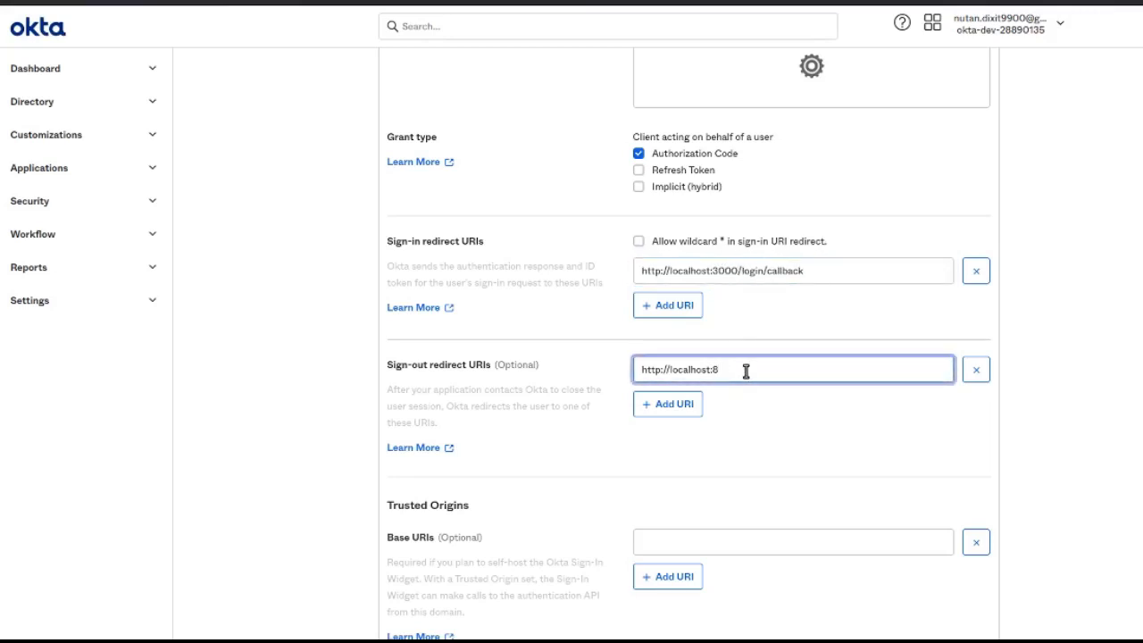
type("000")
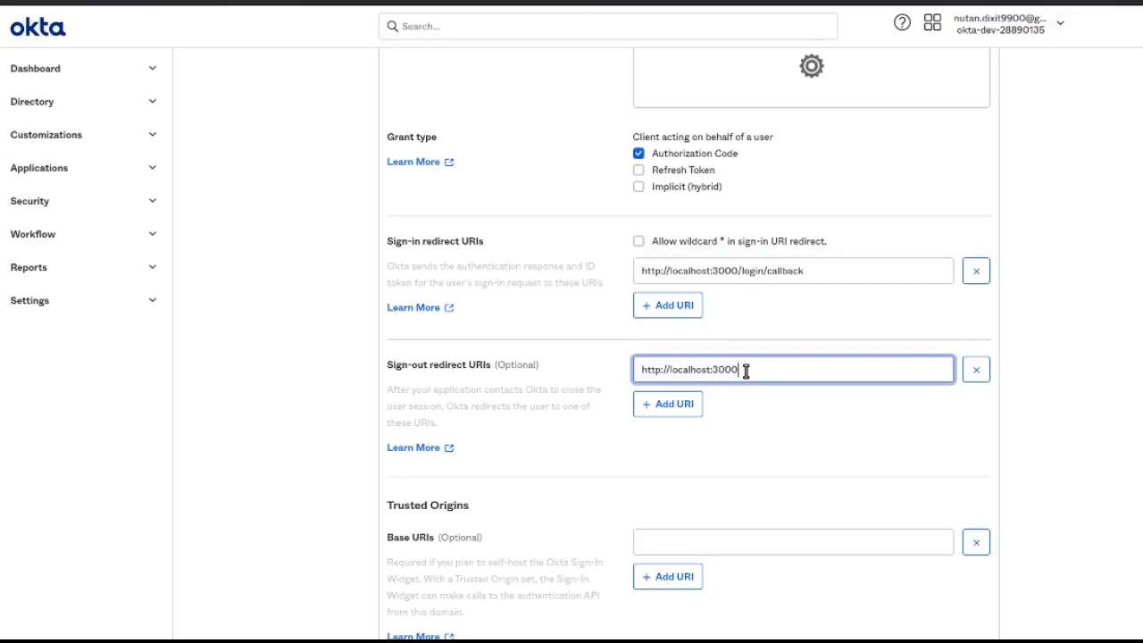
scroll("down", 3)
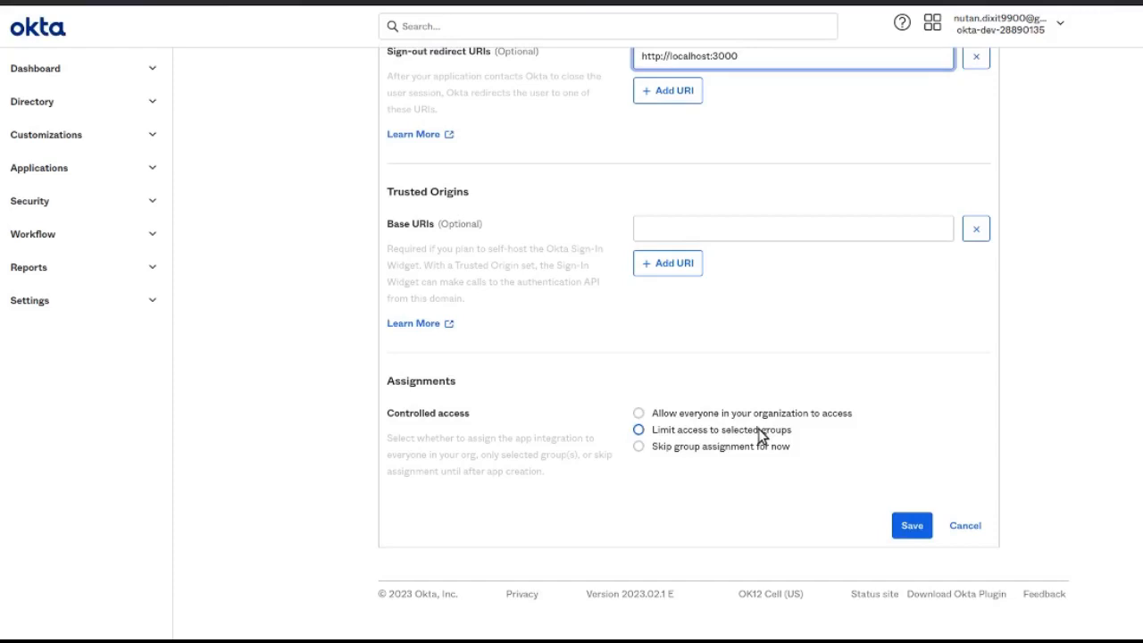
- Allow everyone in the organization to access the app and save the React SPA integration
left_click(639, 412)
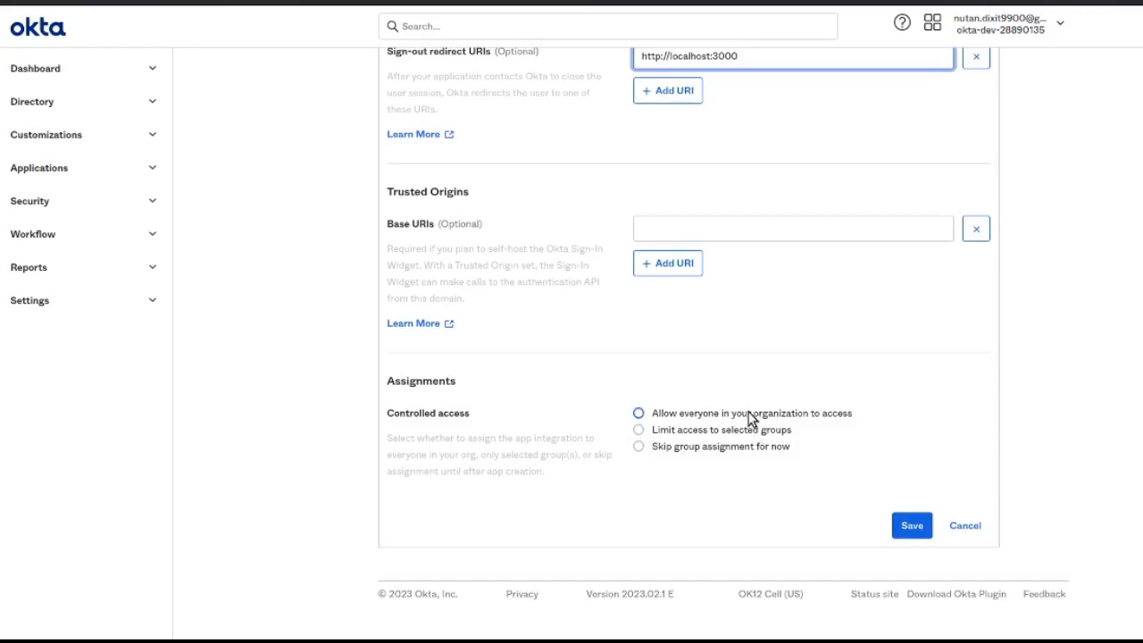
left_click(640, 412)
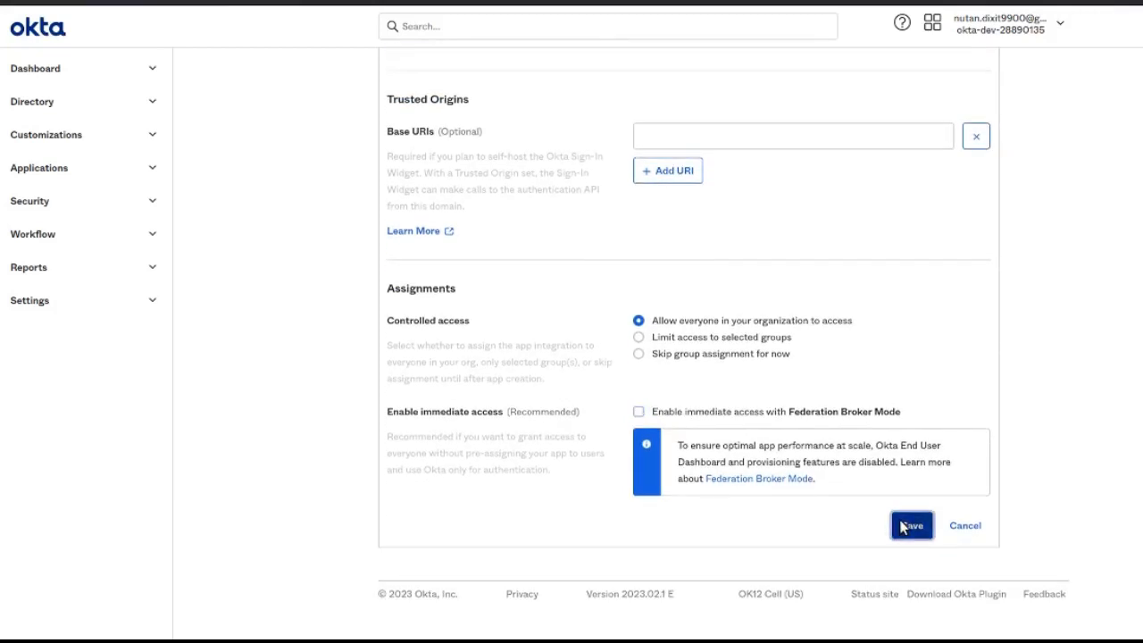
left_click(911, 525)
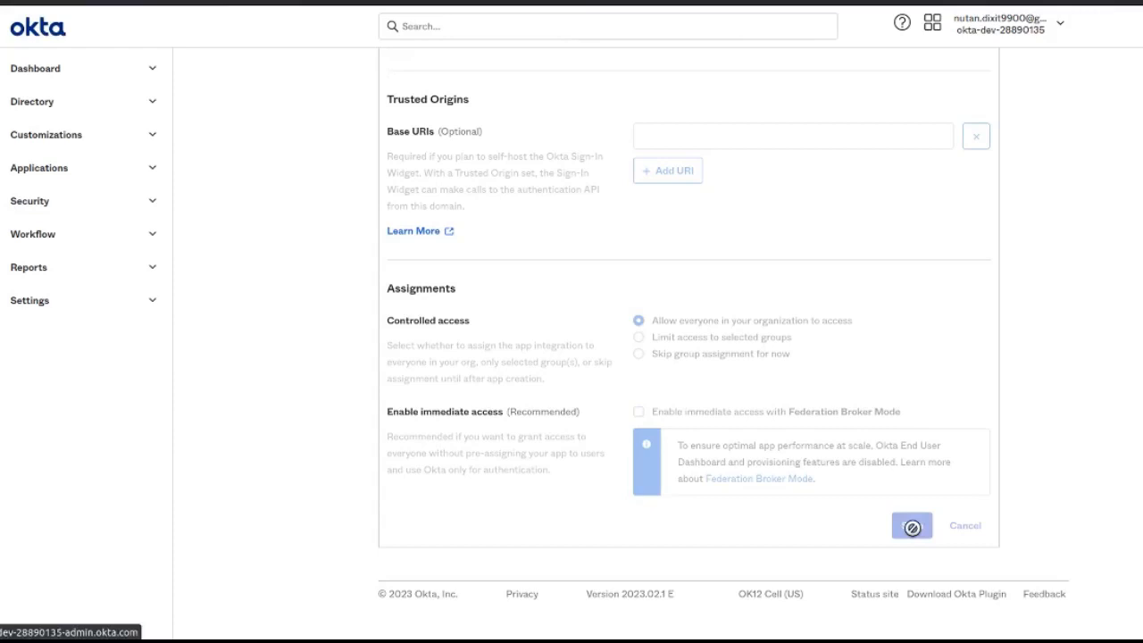
left_click(911, 525)
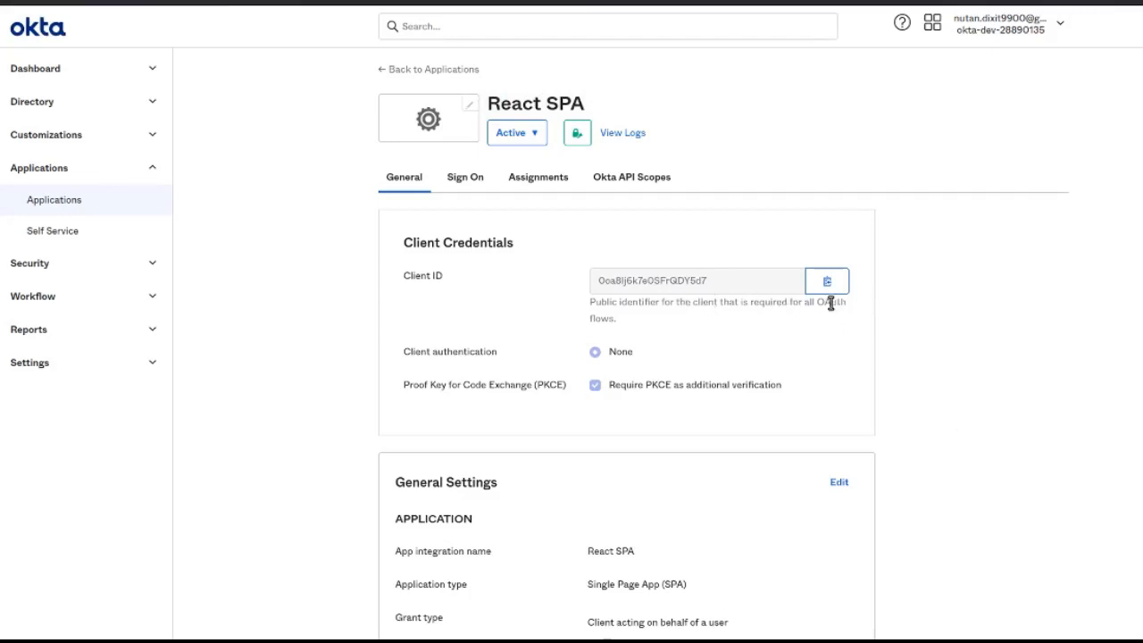
- Scroll past the Client ID to React SPA's General Settings showing Single Page App type
scroll("down", 3)
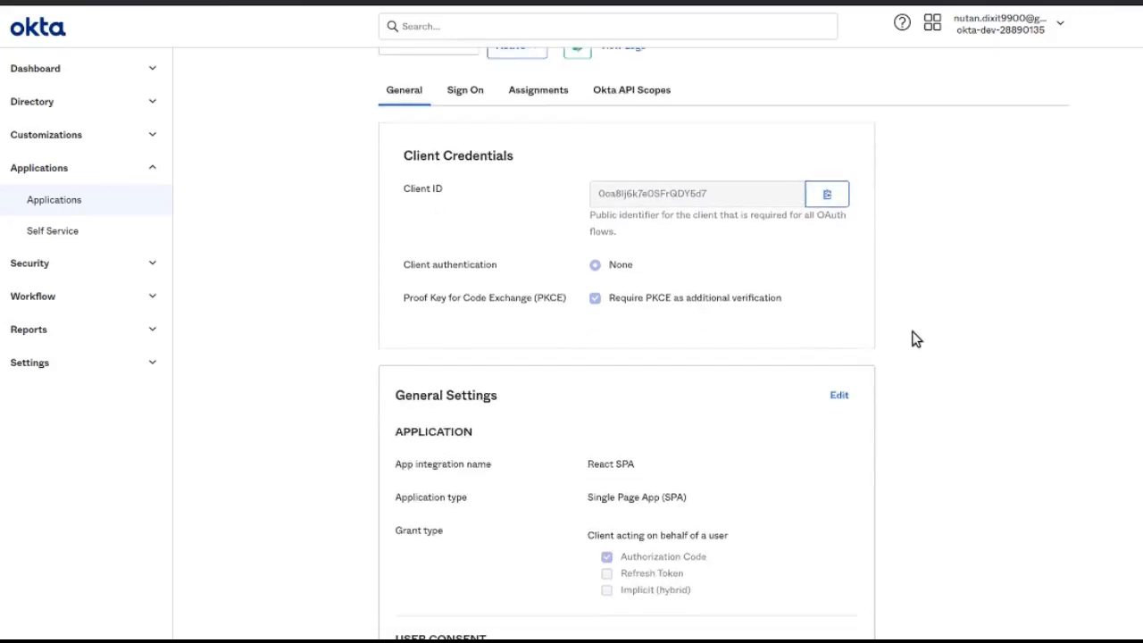
scroll("down", 3)
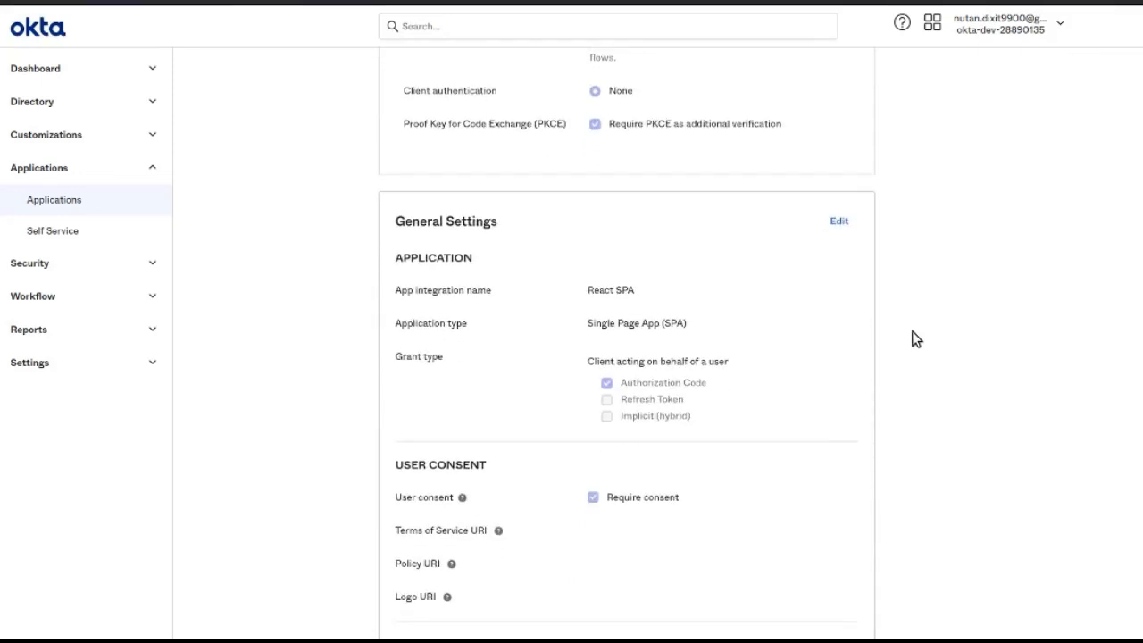
mouse_move(908, 159)
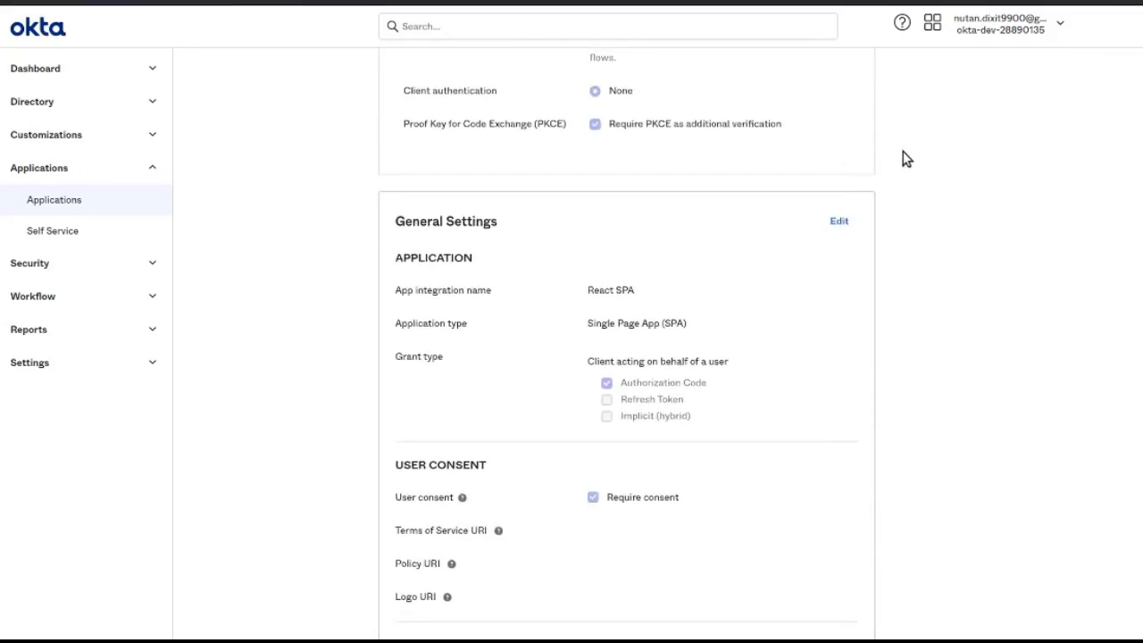